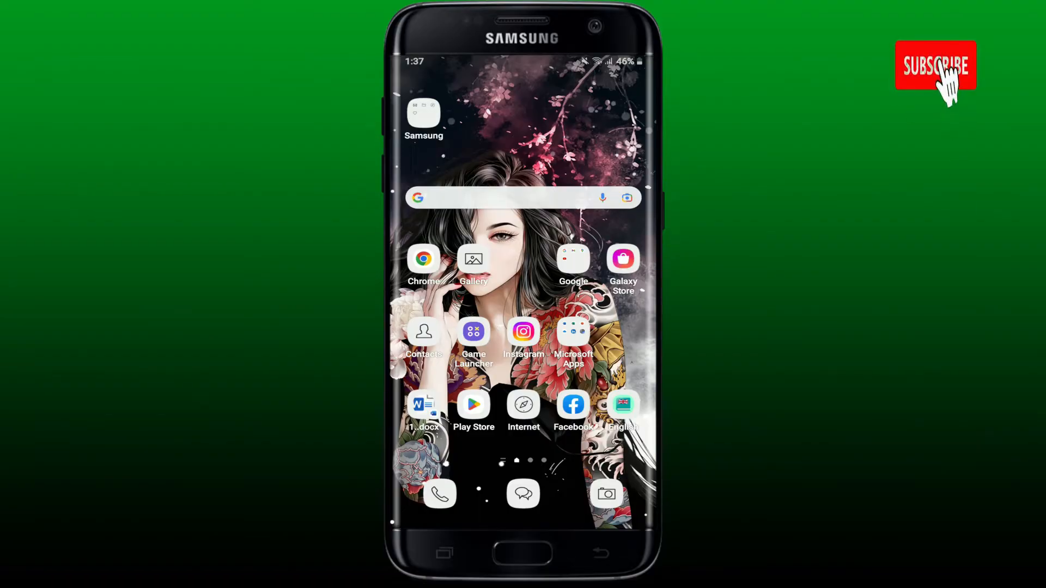
Launch MetaTrader 4 from the app drawer so its currency pair Quotes list shows.
{"action": "left_click", "coordinate": [935, 66]}
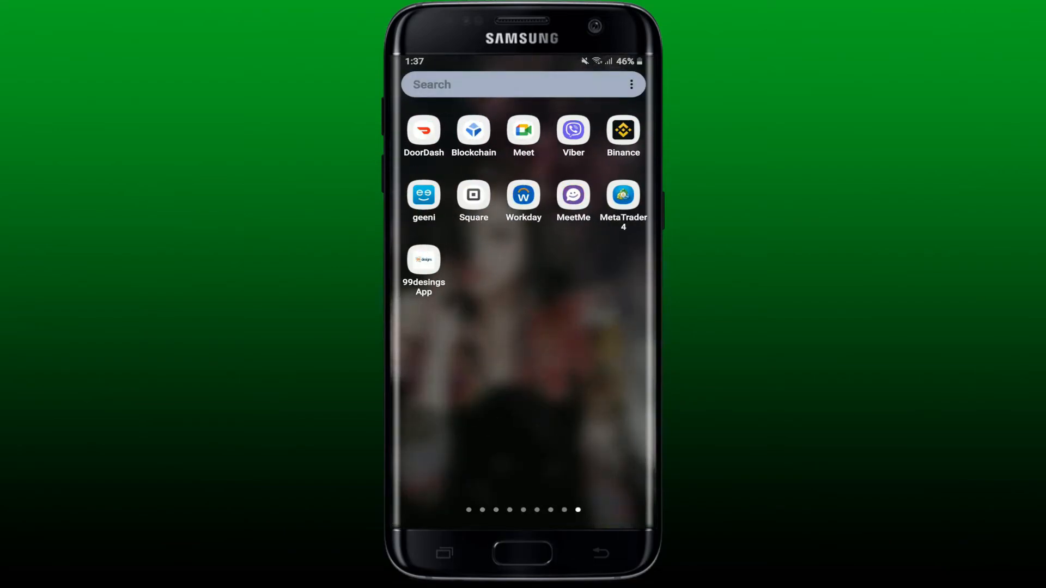
{"action": "left_click", "coordinate": [622, 195]}
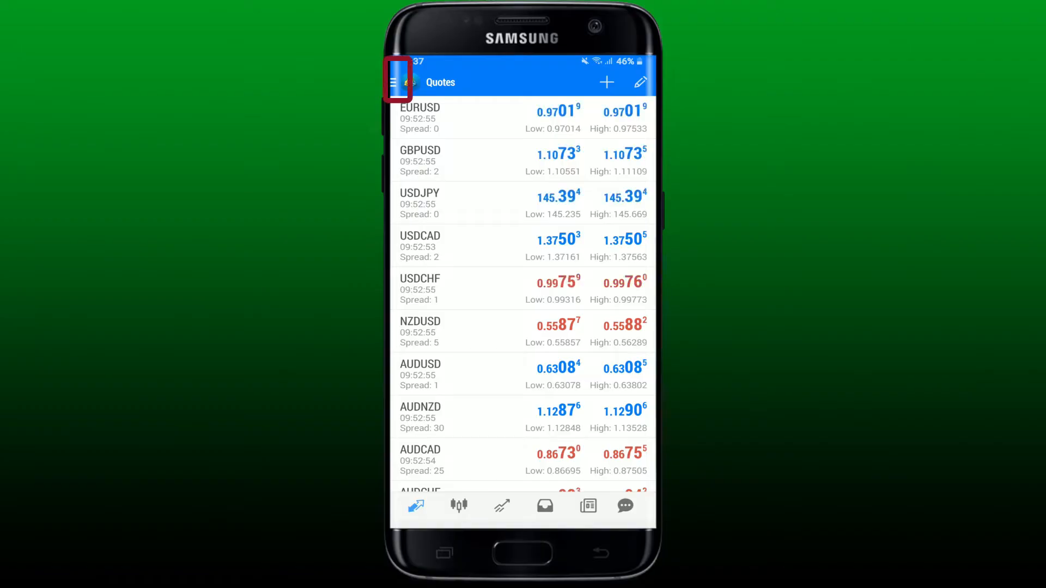
From Manage accounts, start logging into an existing account to reach the broker search list.
{"action": "left_click", "coordinate": [398, 82]}
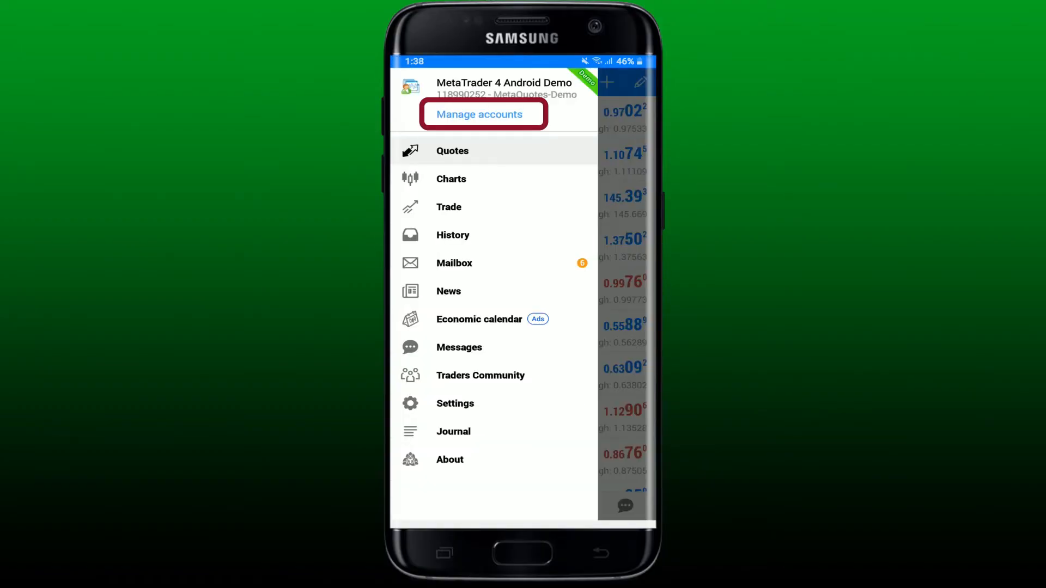
{"action": "left_click", "coordinate": [478, 115]}
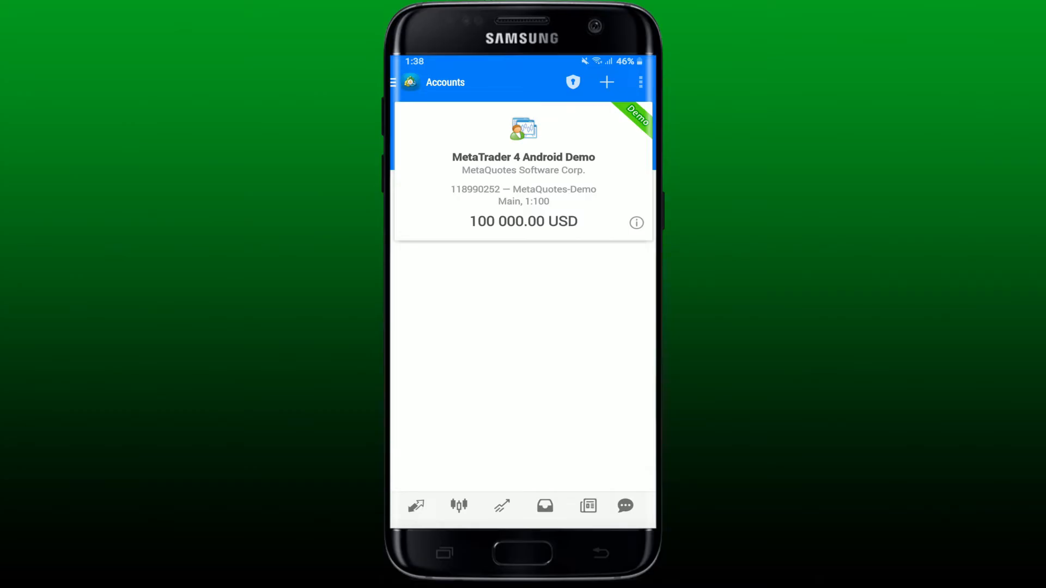
{"action": "left_click", "coordinate": [606, 82]}
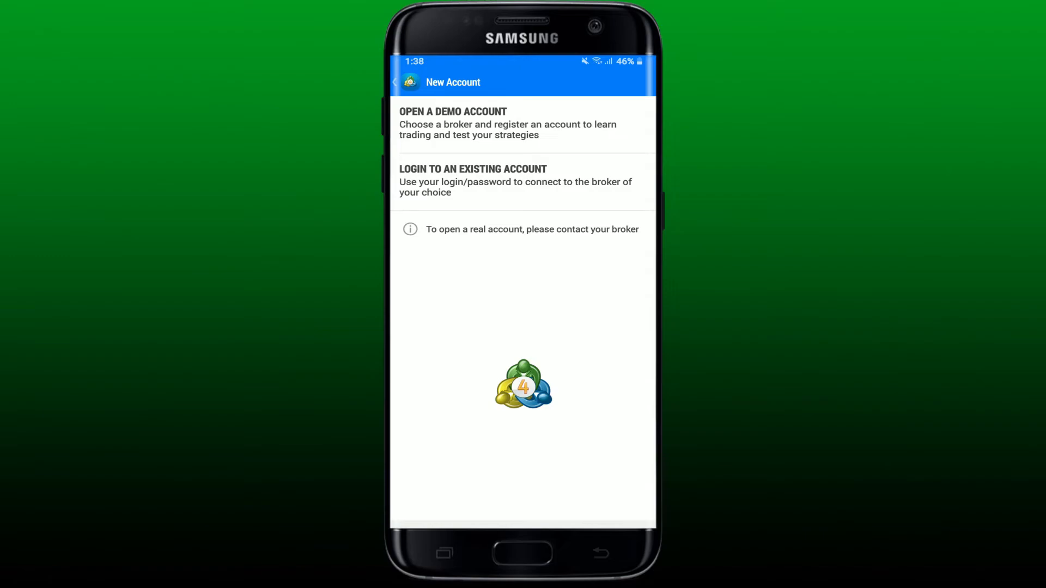
{"action": "left_click", "coordinate": [514, 180]}
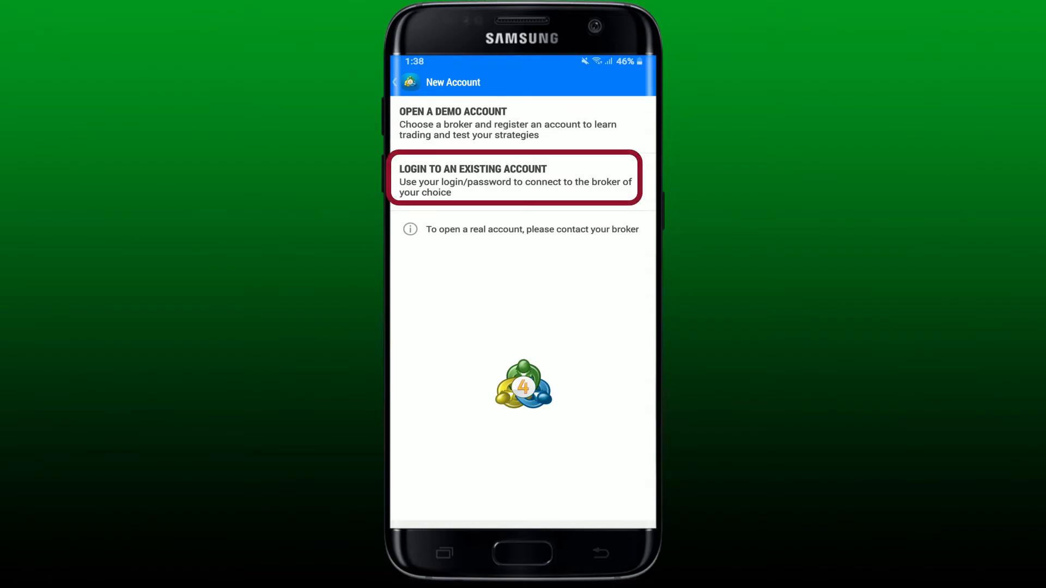
{"action": "left_click", "coordinate": [514, 180]}
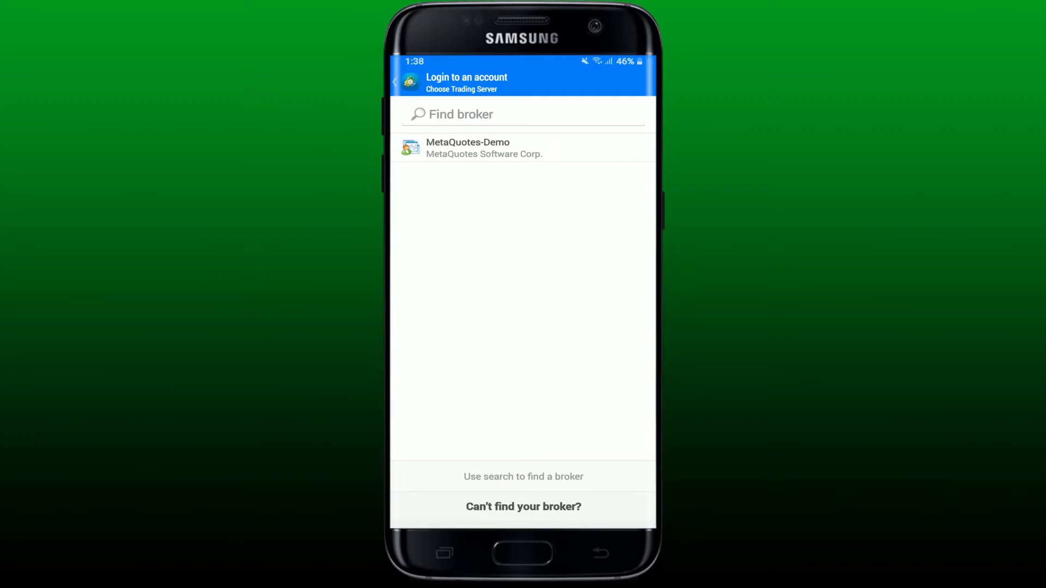
Search 'firewood' and choose the FirewoodFX-Main trading server.
{"action": "left_click", "coordinate": [523, 115]}
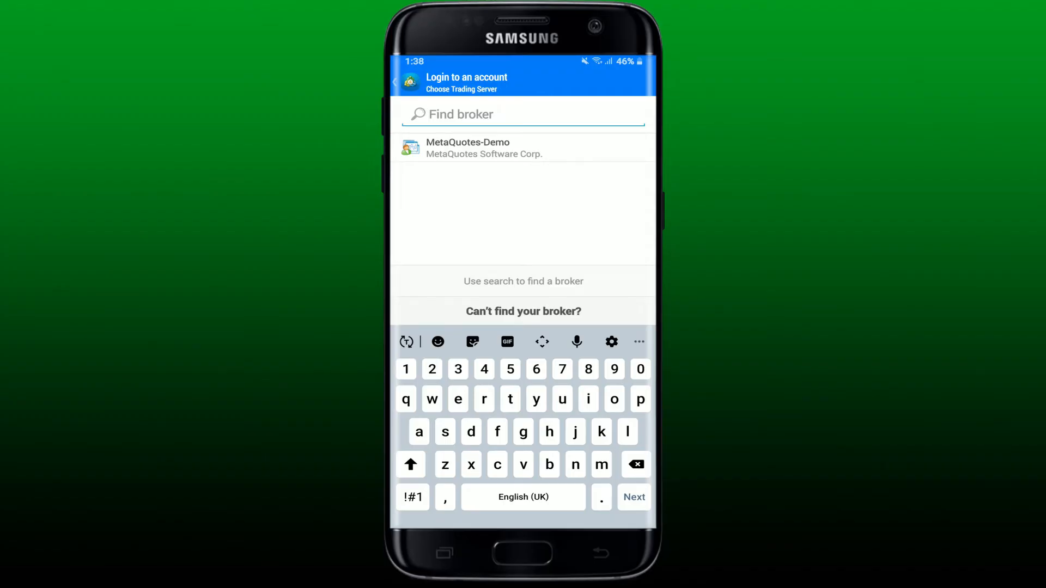
{"action": "type", "text": "firewood"}
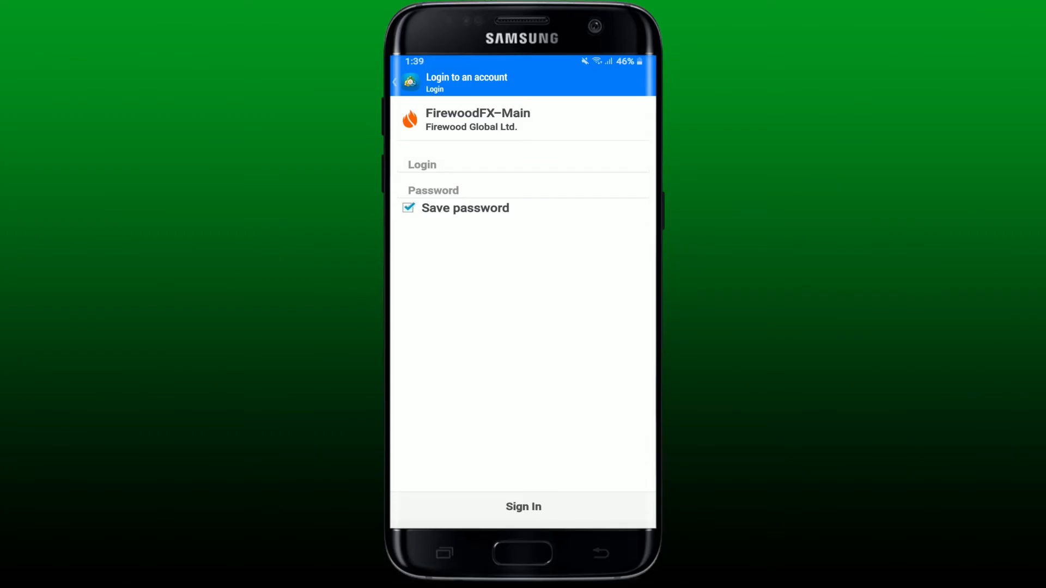
{"action": "left_click", "coordinate": [521, 164]}
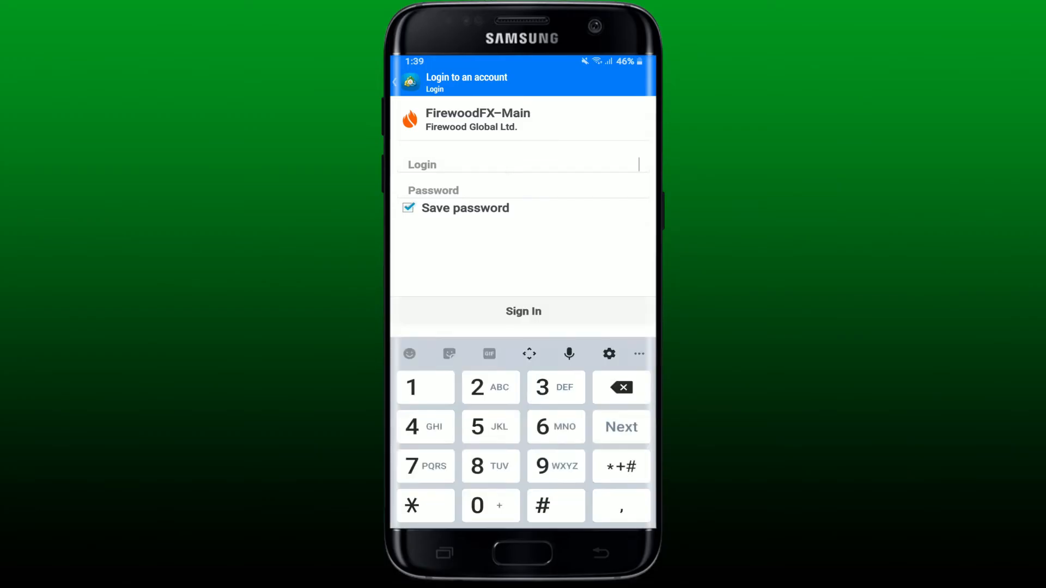
{"action": "type", "text": "568478"}
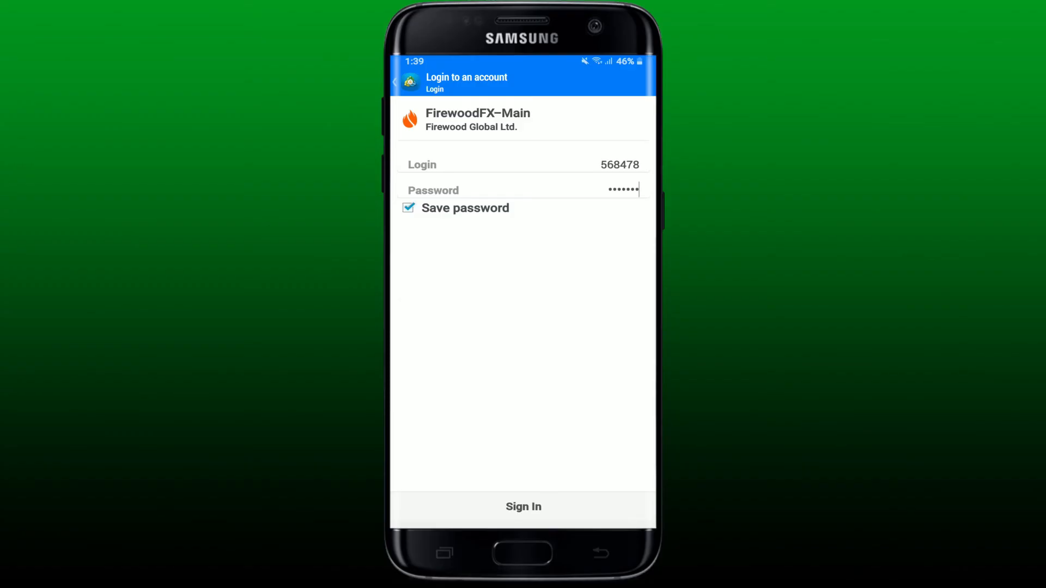
{"action": "left_click", "coordinate": [524, 552]}
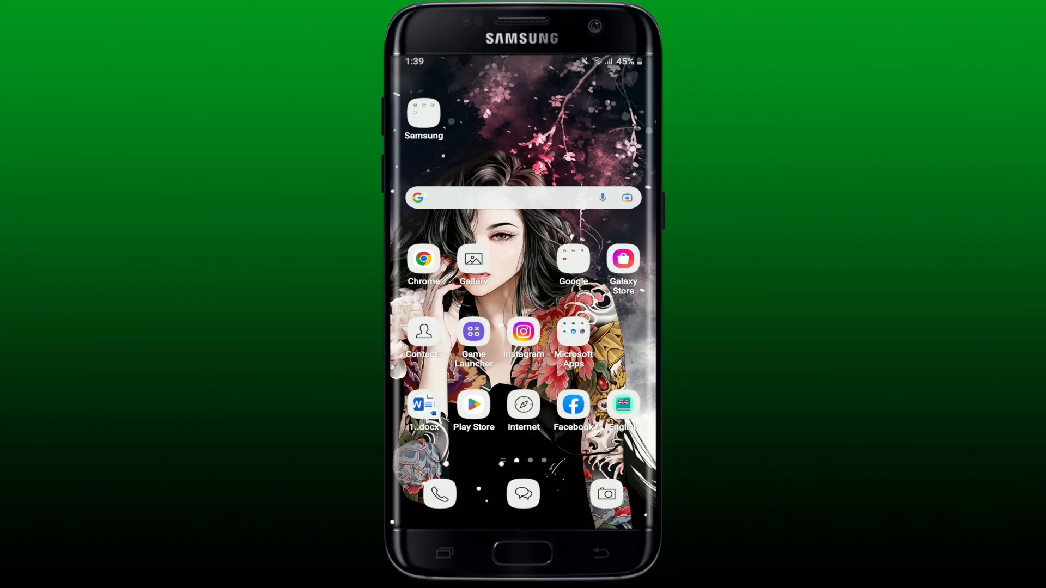